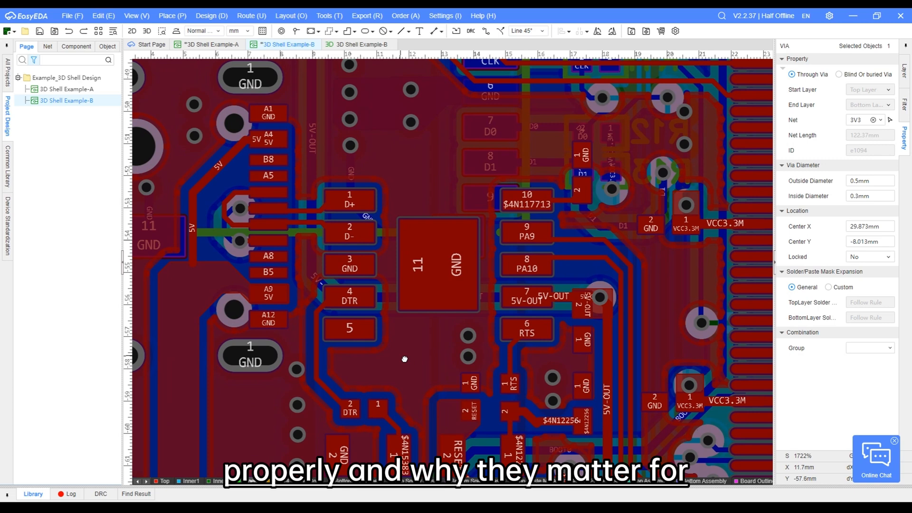
Show the Layer panel with the Top Layer of 3D Shell Example-B active
left_click(146, 30)
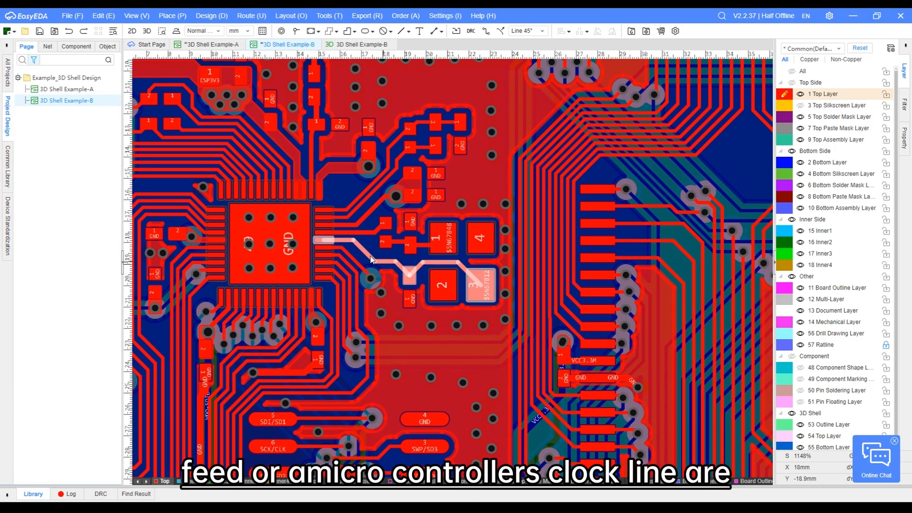
mouse_move(367, 258)
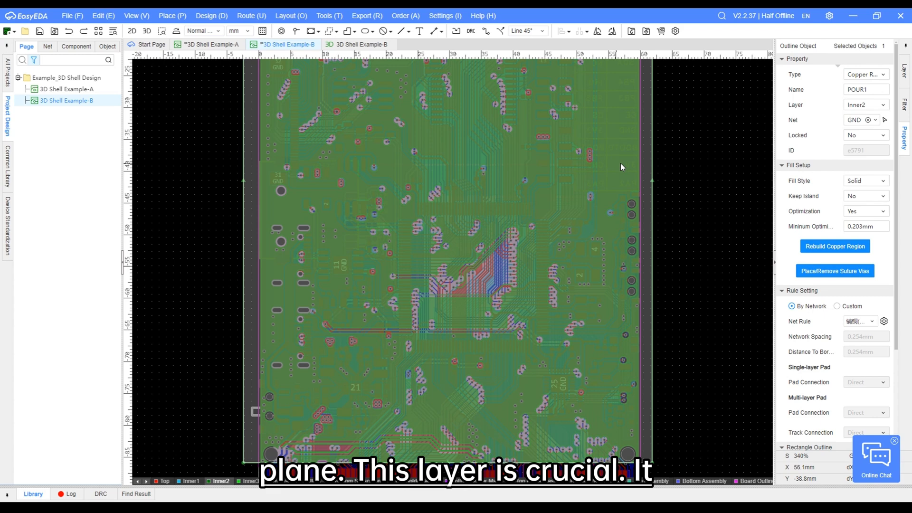
Select the Inner2 GND copper pour POUR1 and view its properties
left_click(862, 119)
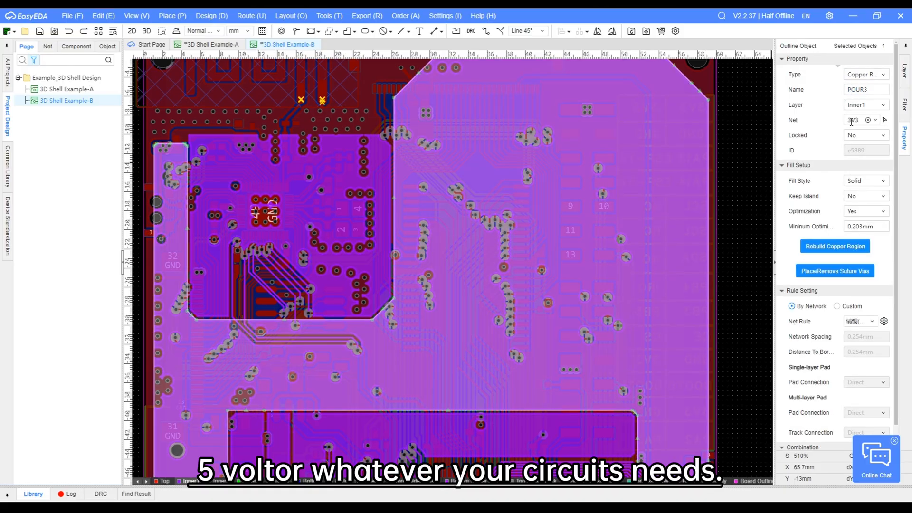
Select the Inner1 3V3 copper pour POUR3 and view its properties
left_click(866, 120)
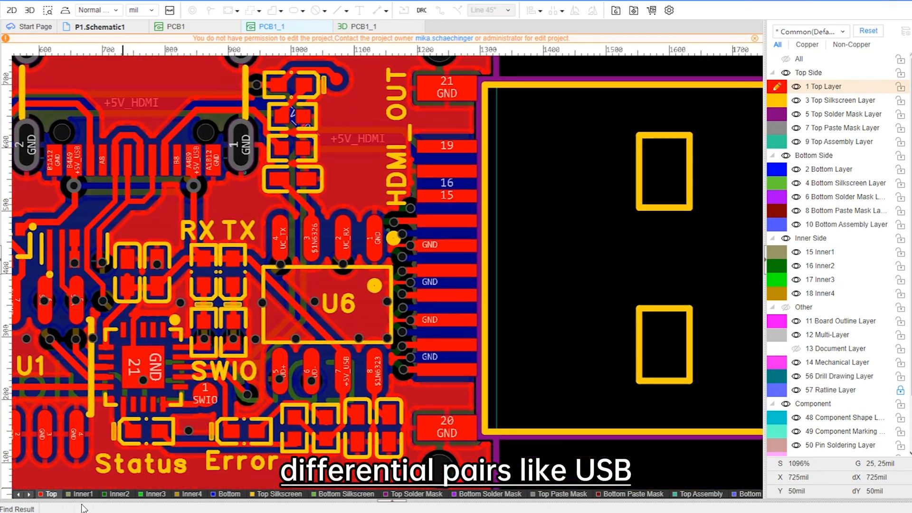
Switch to the other example PCB and make the Bottom Layer active
left_click(358, 26)
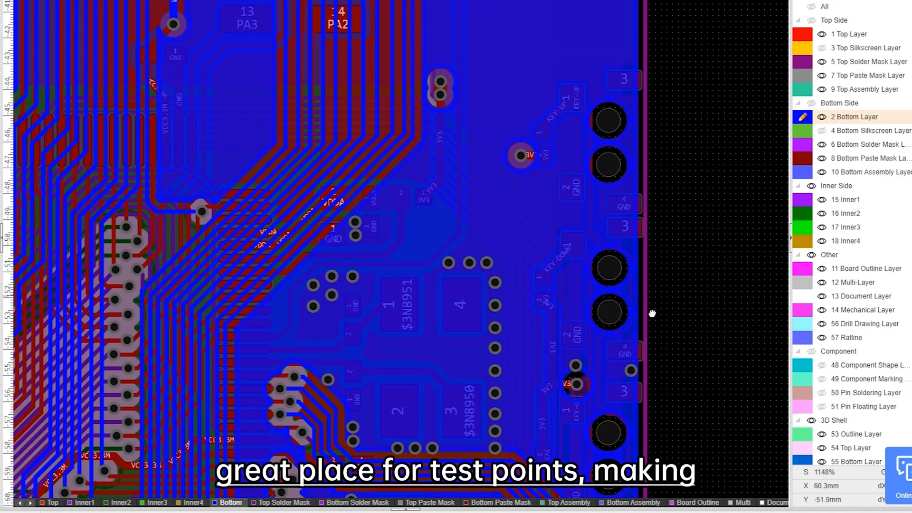
Open MiniCarrierDemoPcb and switch from the Top to the Bottom copper layer
scroll("up", 3)
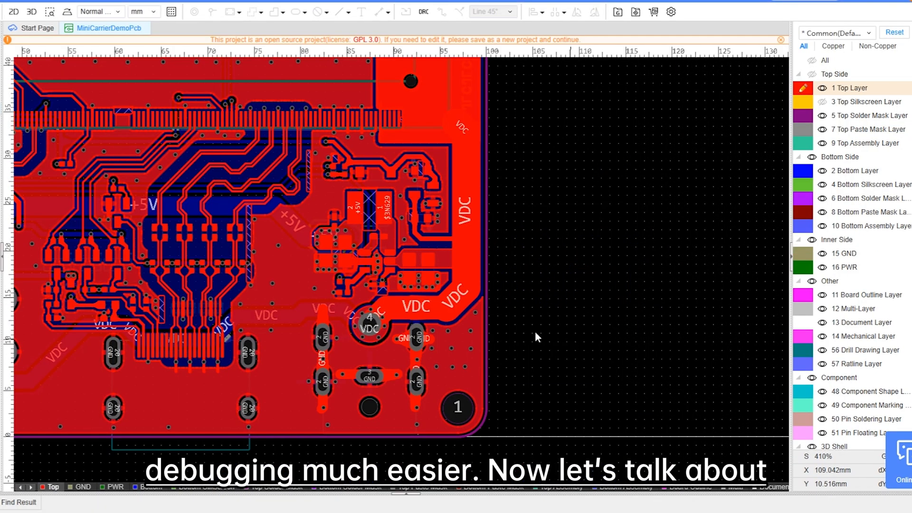
scroll("up", 3)
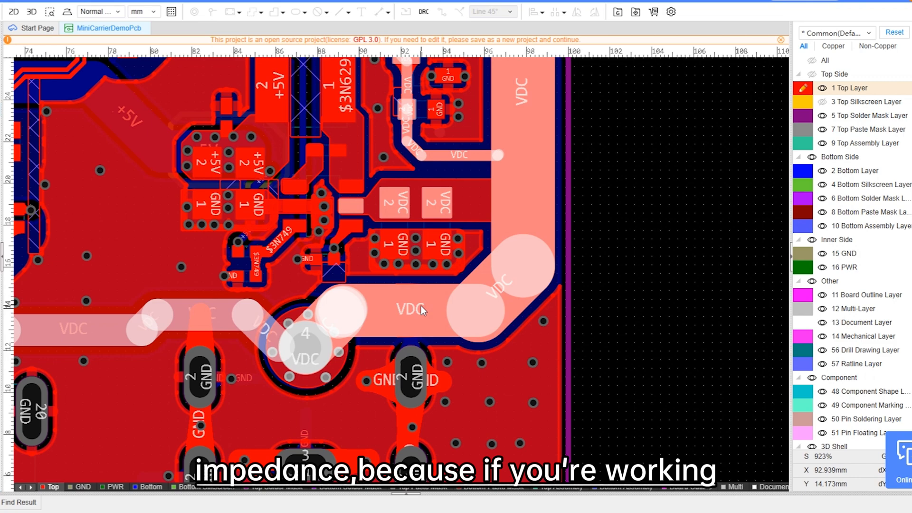
mouse_move(474, 310)
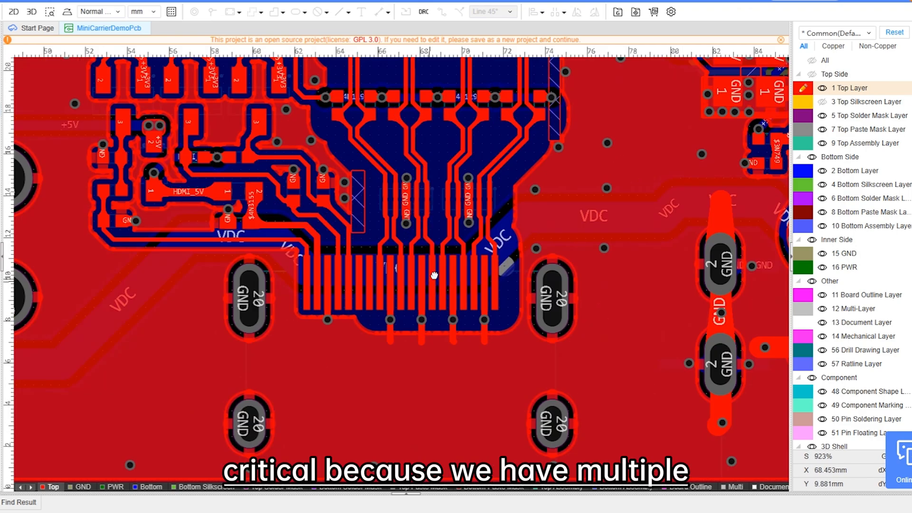
left_click(320, 258)
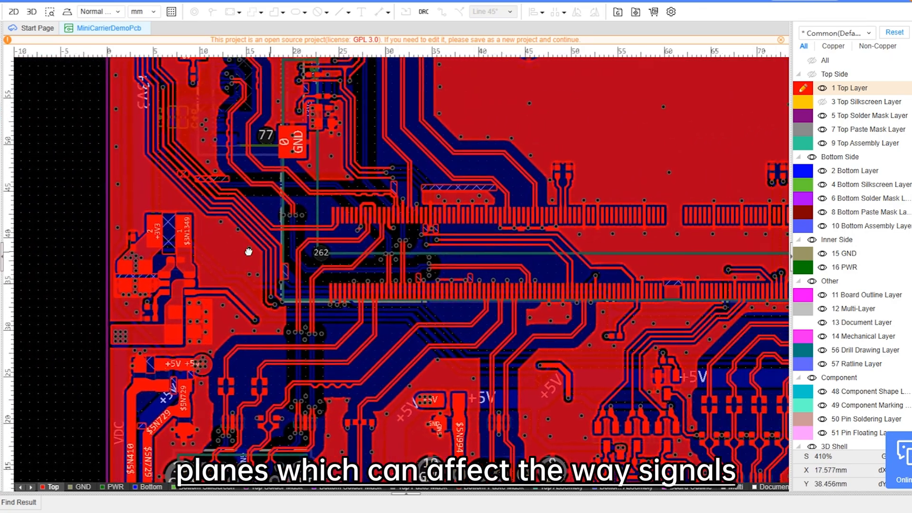
left_click(152, 486)
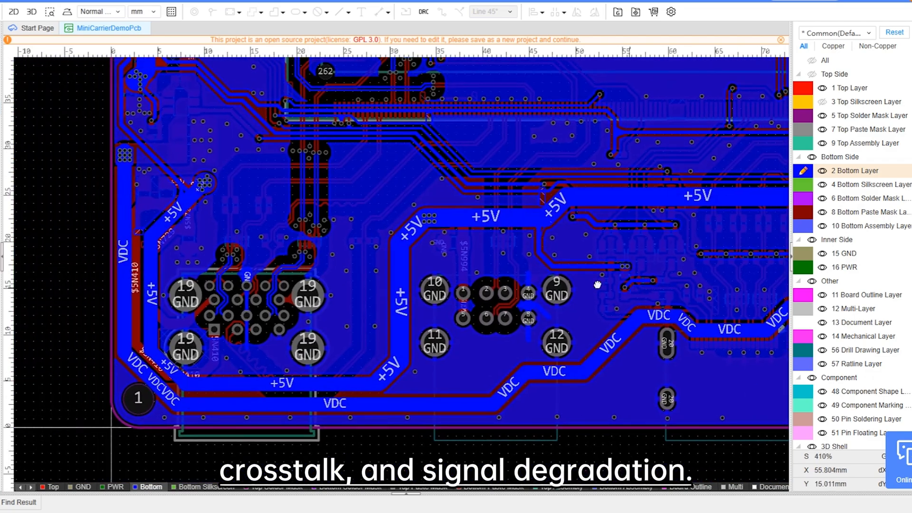
Zoom into the narrow bottom-layer traces around U10
scroll("down", 3)
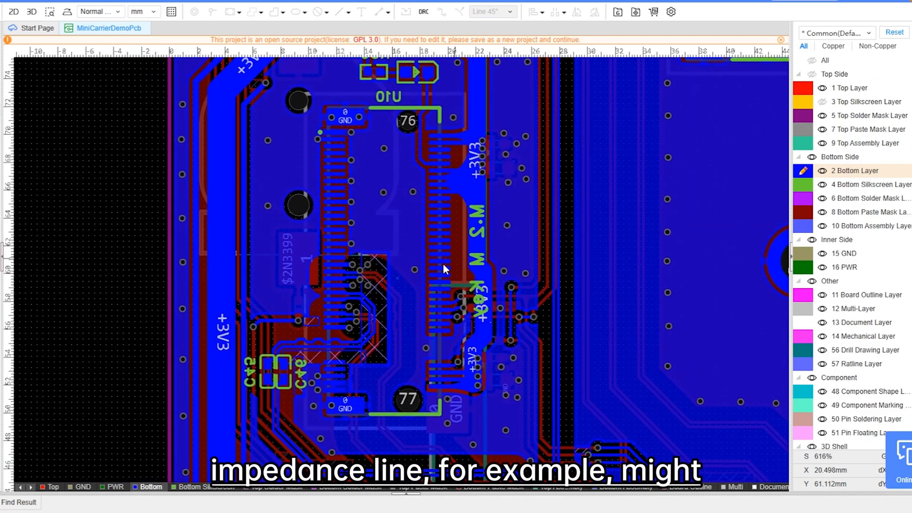
scroll("up", 3)
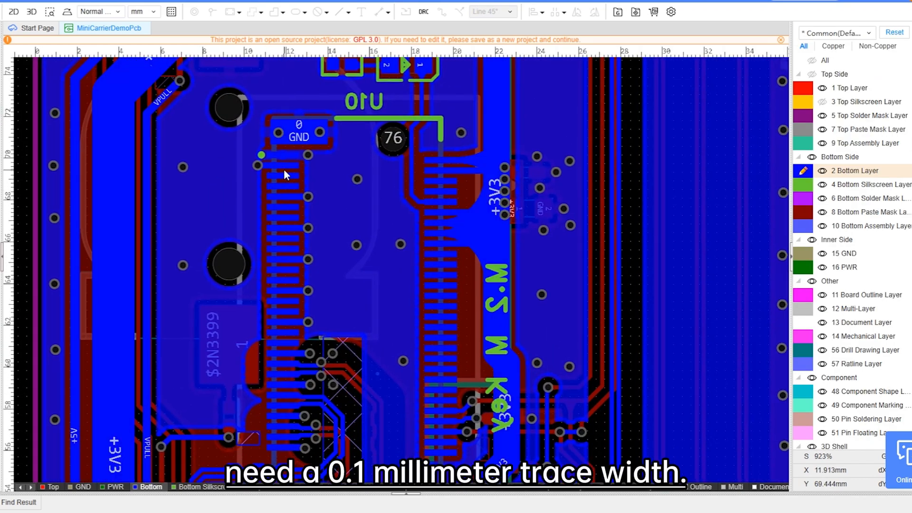
mouse_move(291, 315)
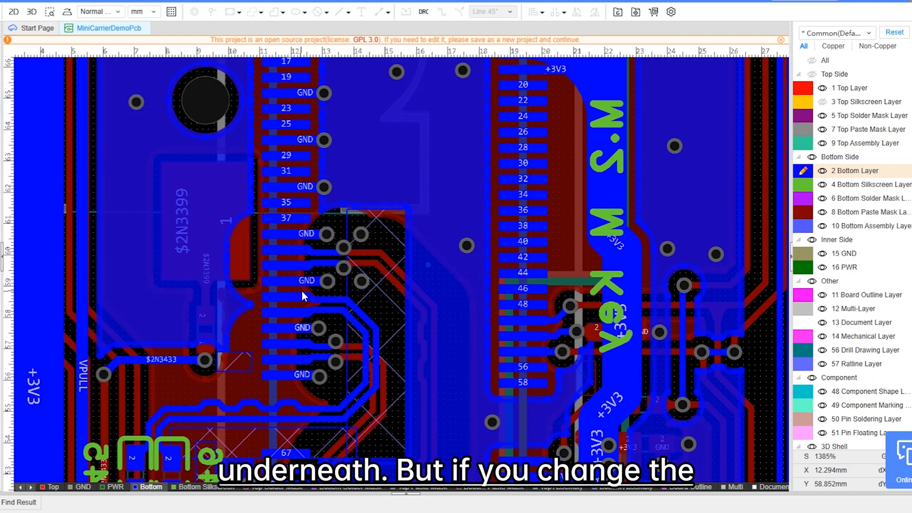
scroll("down", 3)
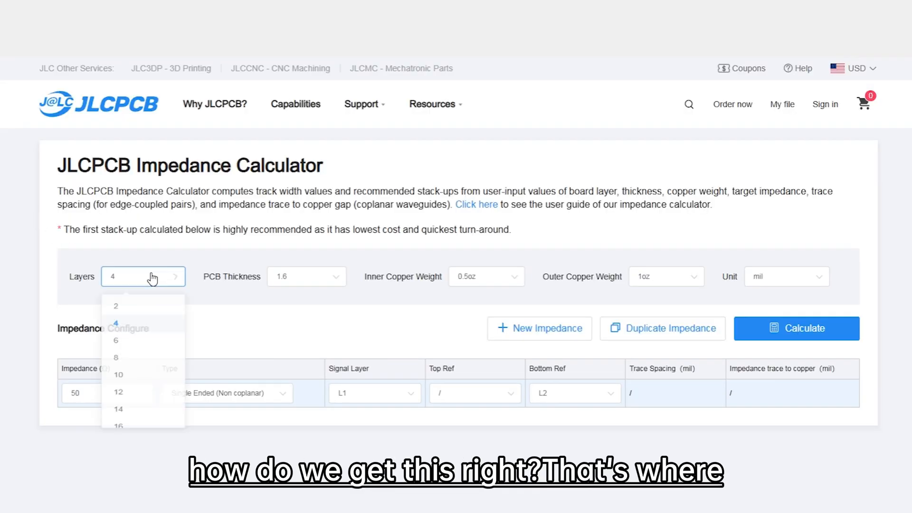
Set the calculator to 6 layers and 0.6 PCB thickness
scroll("down", 3)
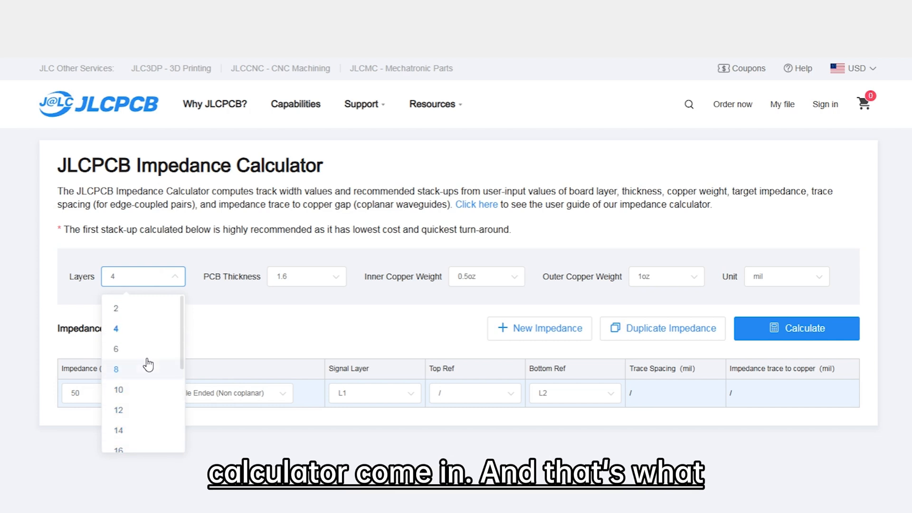
left_click(115, 349)
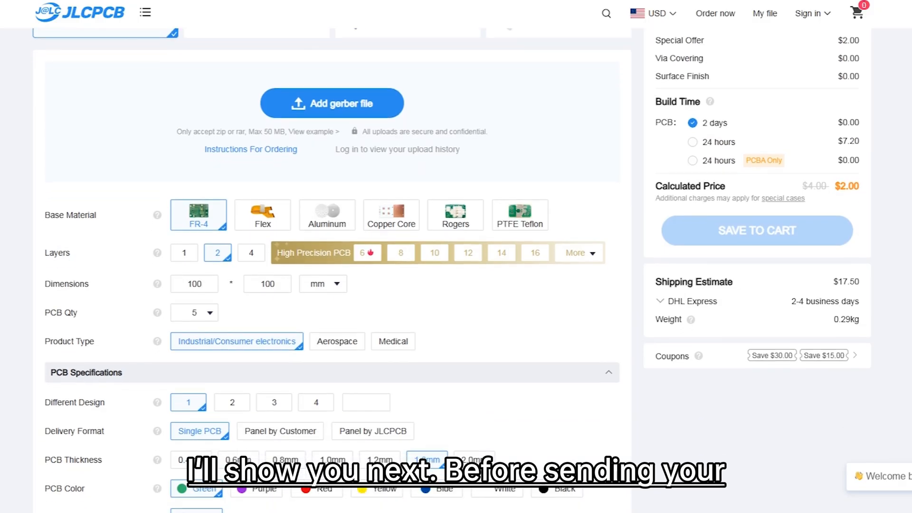
scroll("down", 3)
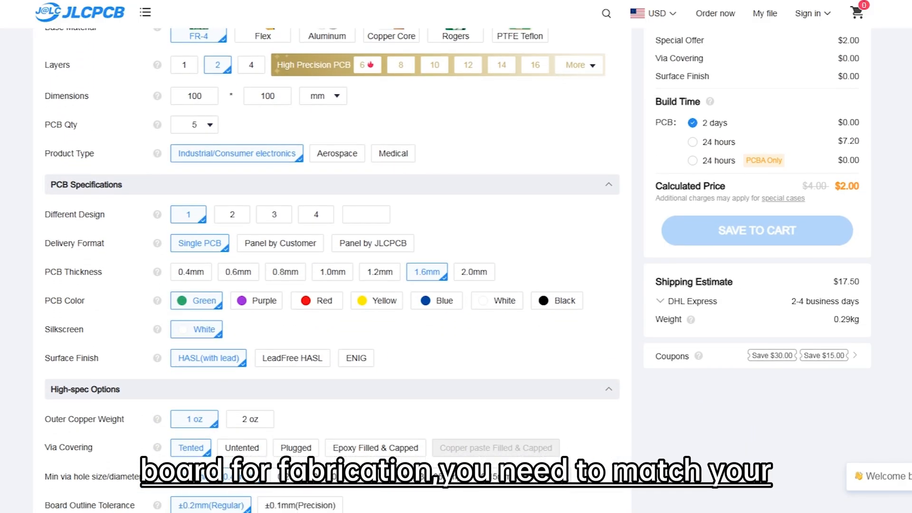
scroll("down", 3)
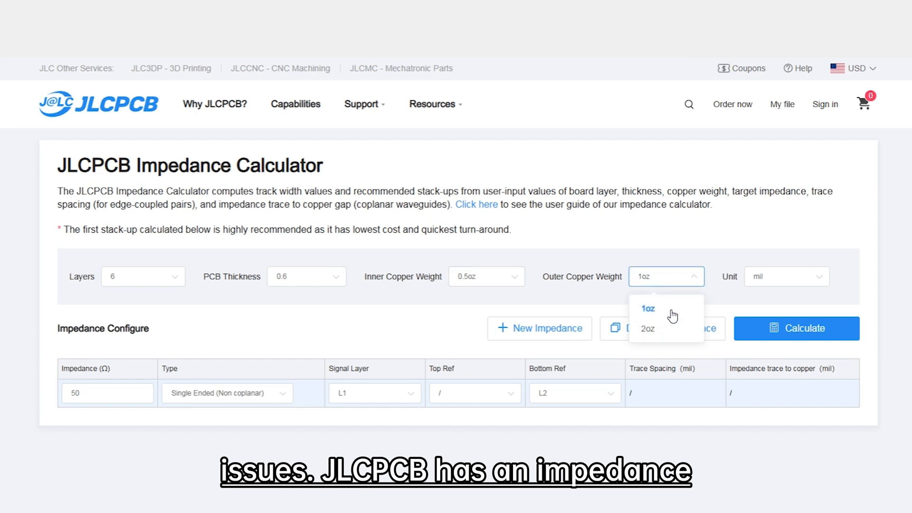
With 1oz outer copper and mm units, calculate and select the 0.1565 mm trace width for 50 Ω
left_click(646, 308)
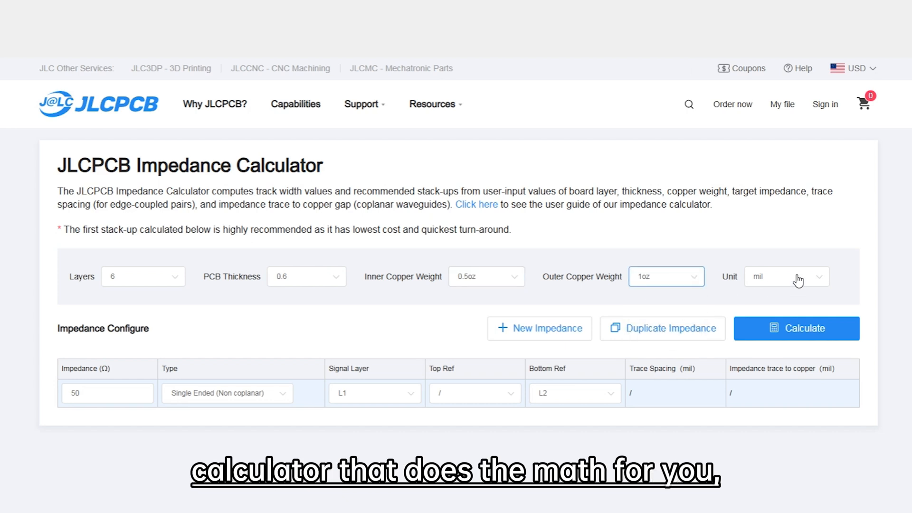
left_click(141, 276)
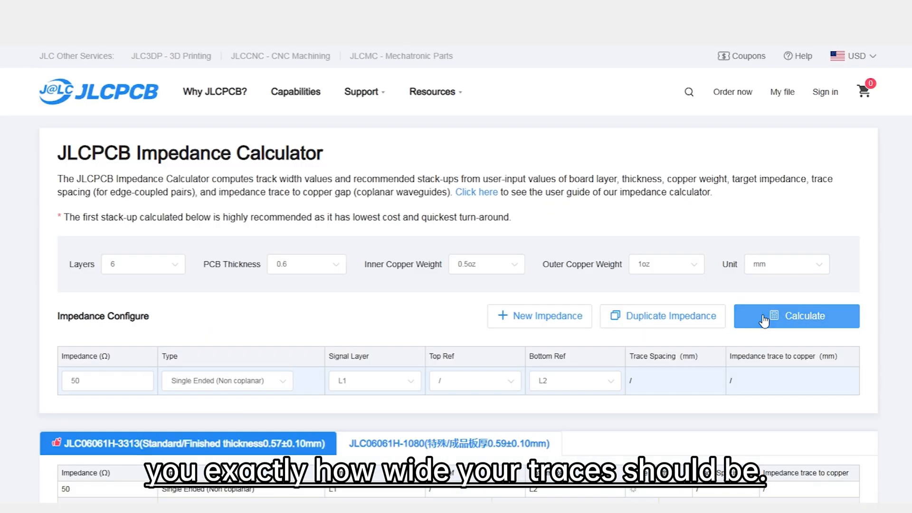
scroll("down", 3)
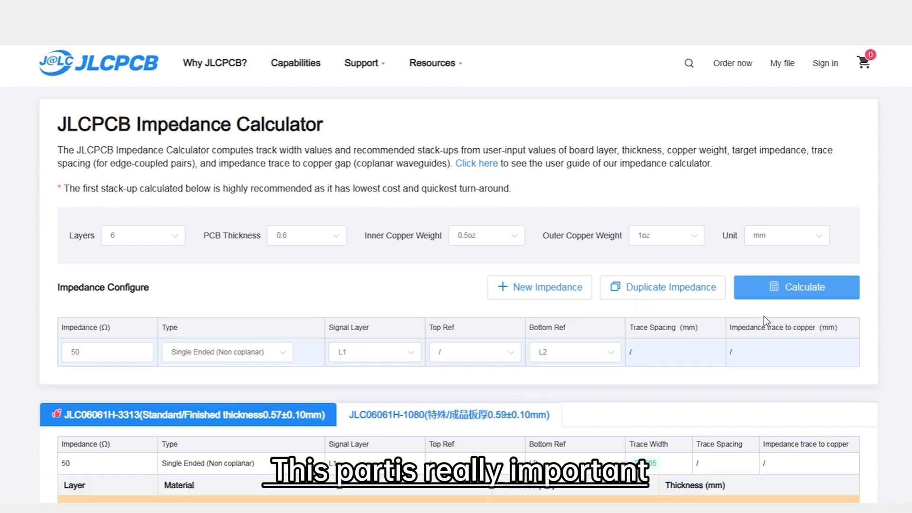
scroll("down", 3)
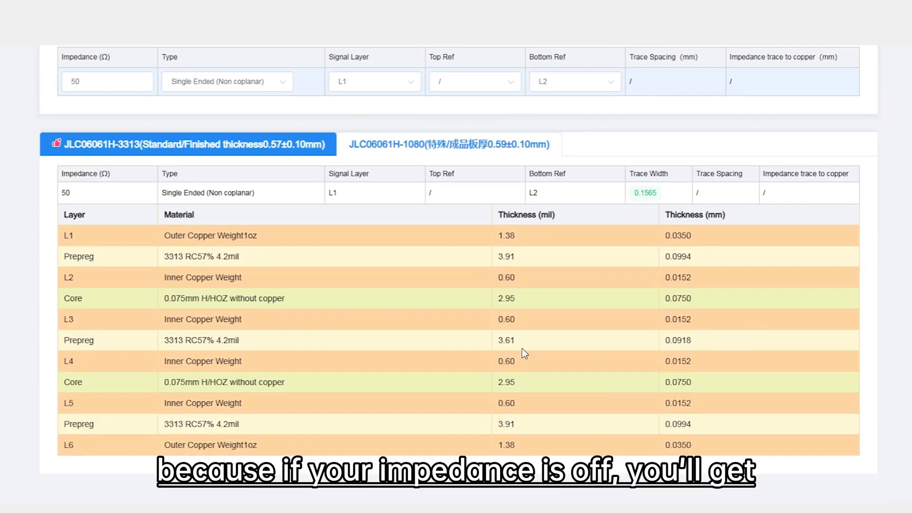
mouse_move(68, 268)
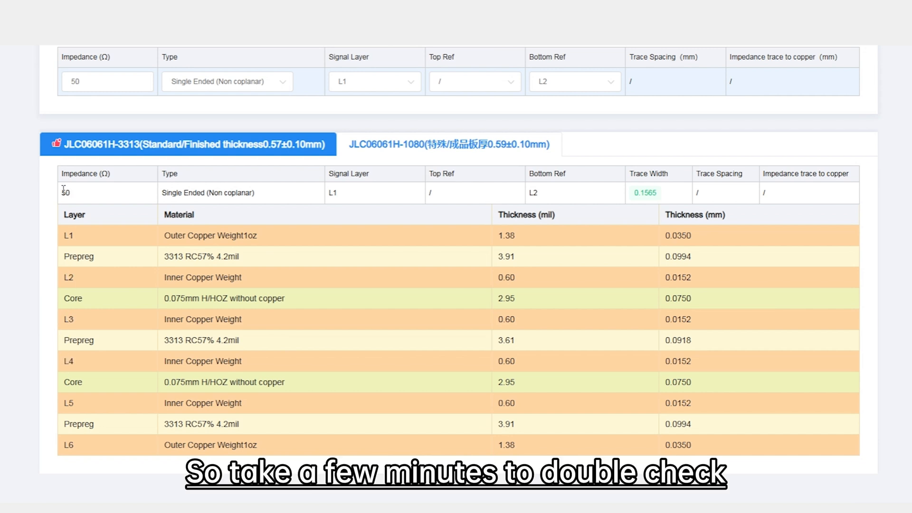
mouse_move(454, 208)
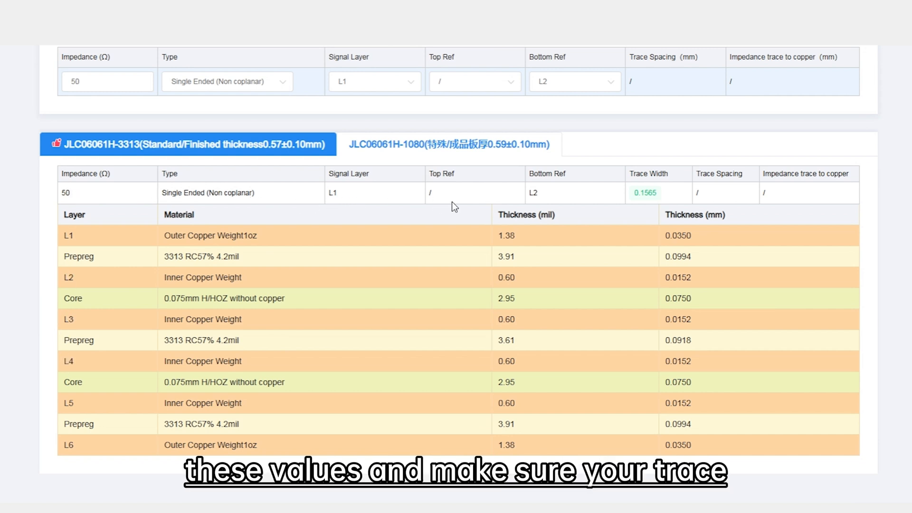
mouse_move(655, 204)
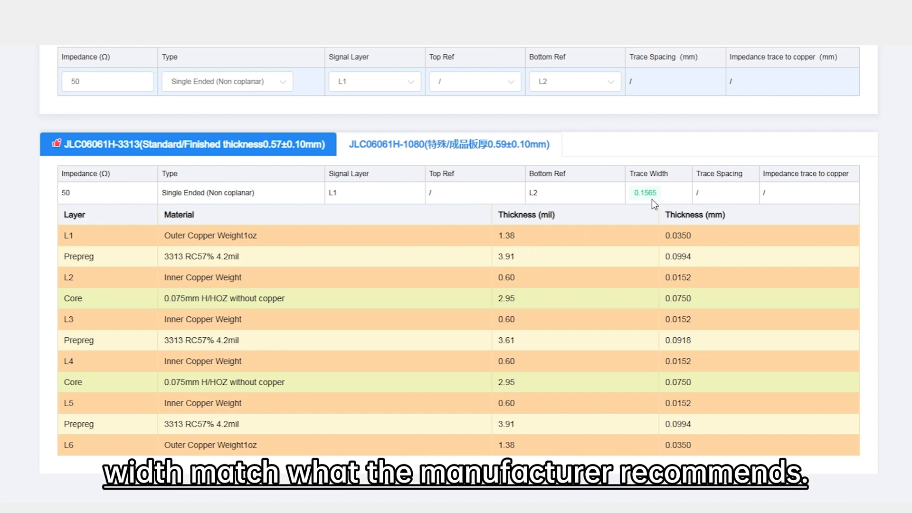
double_click(644, 193)
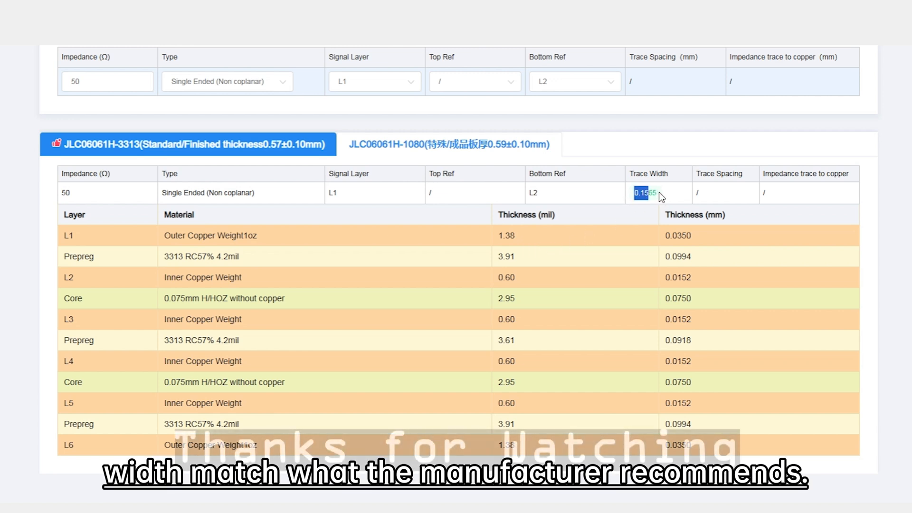